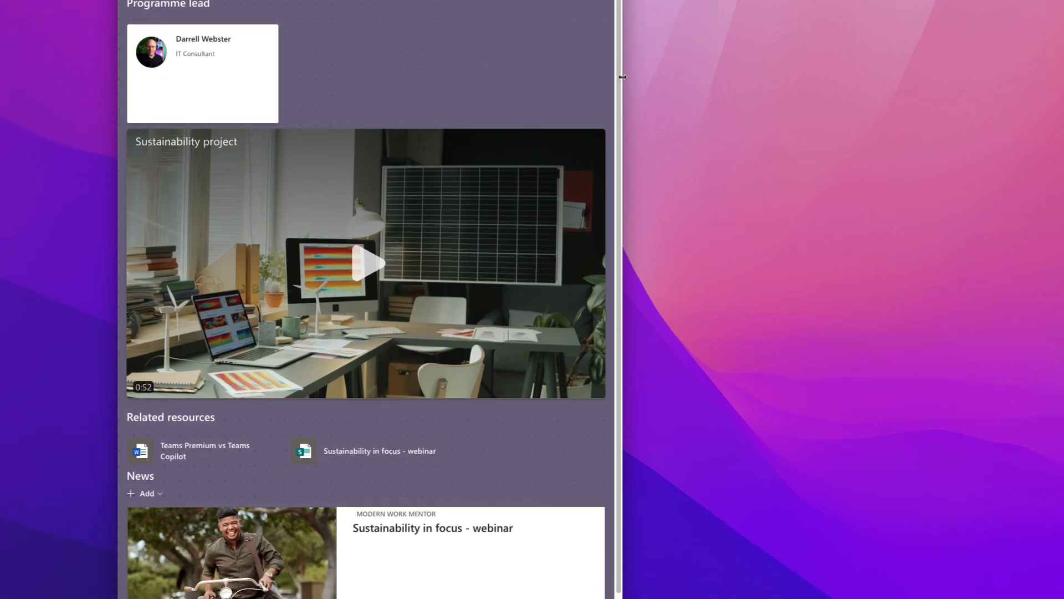
- Select the Sustainability objectives heading (Heading 2, size 28) to reach its Arrange items options
scroll(down, 3)
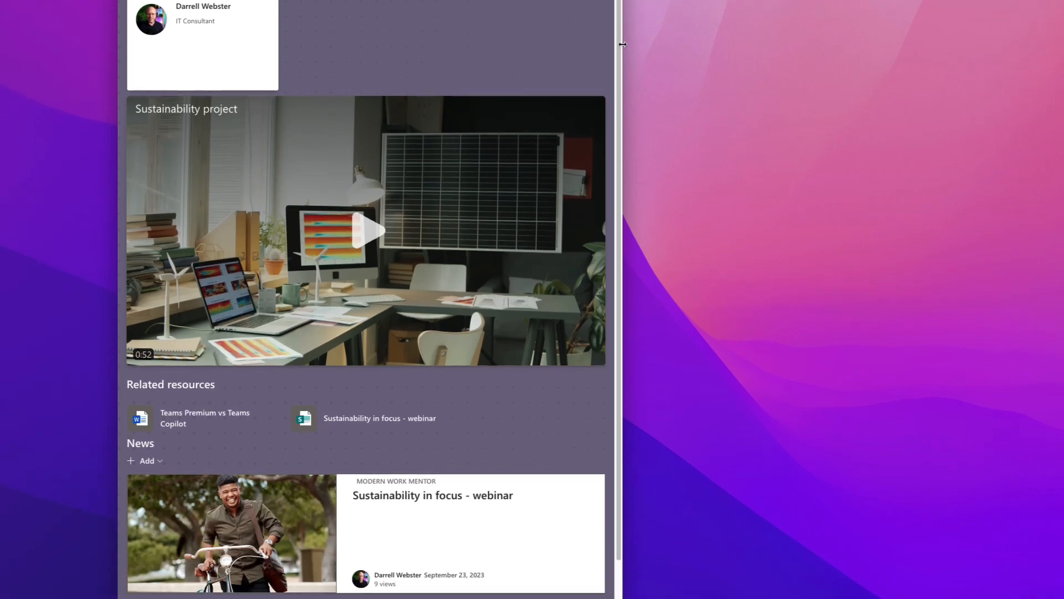
scroll(up, 3)
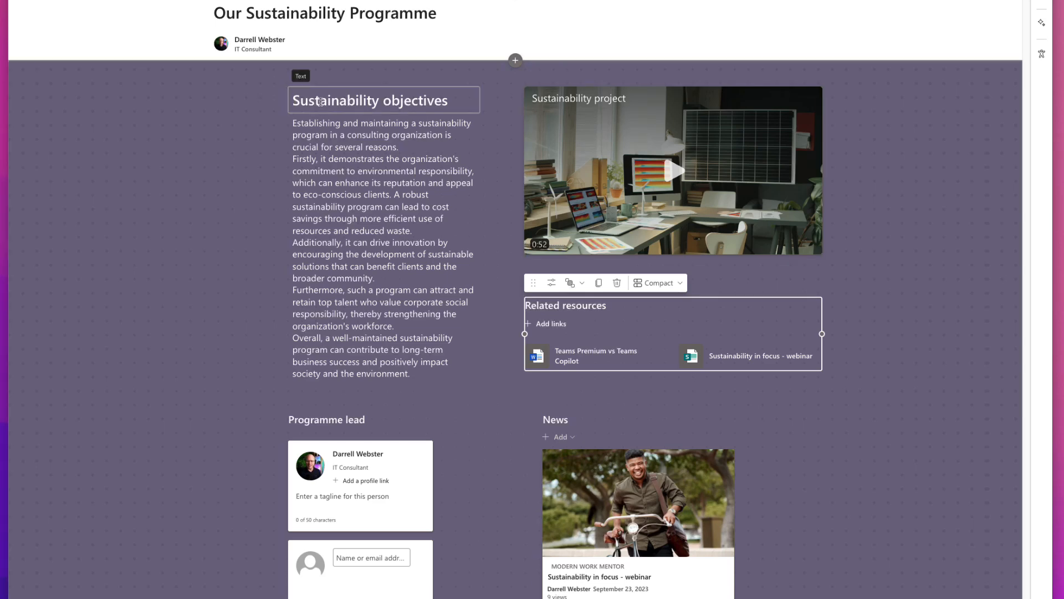
click(384, 100)
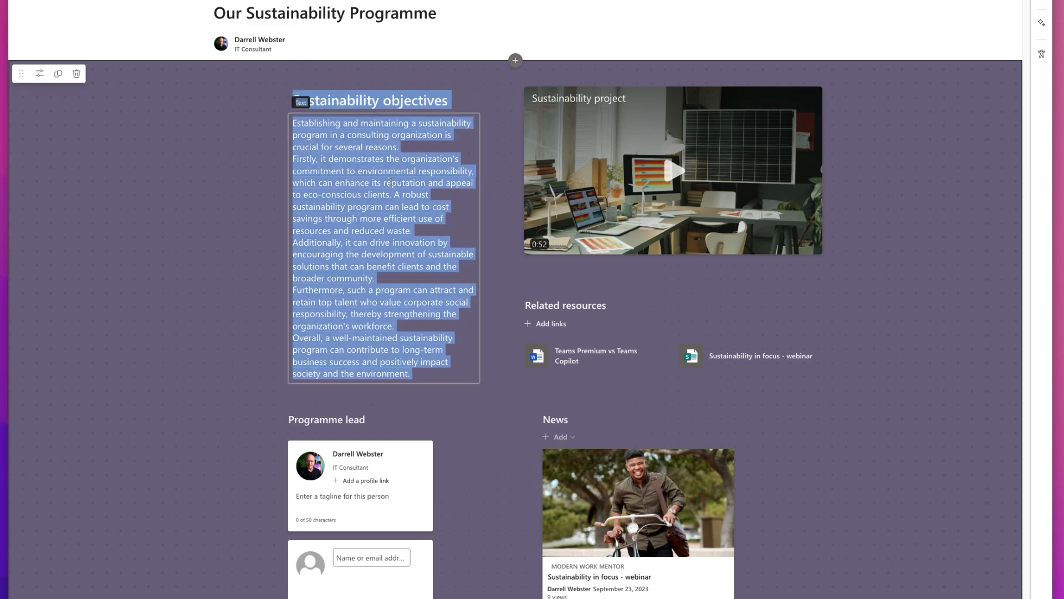
click(383, 243)
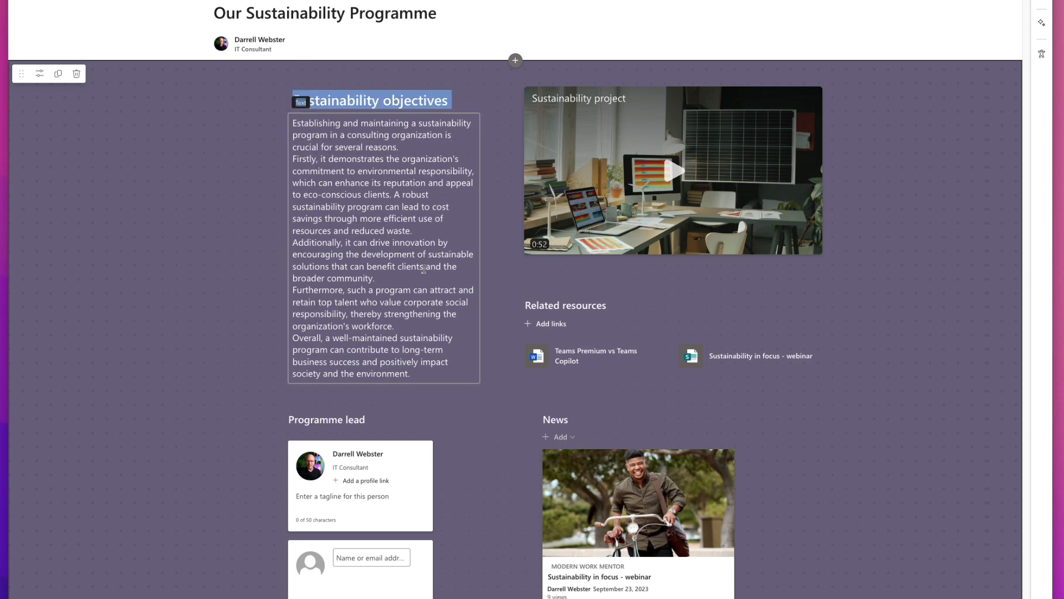
mouse_move(328, 187)
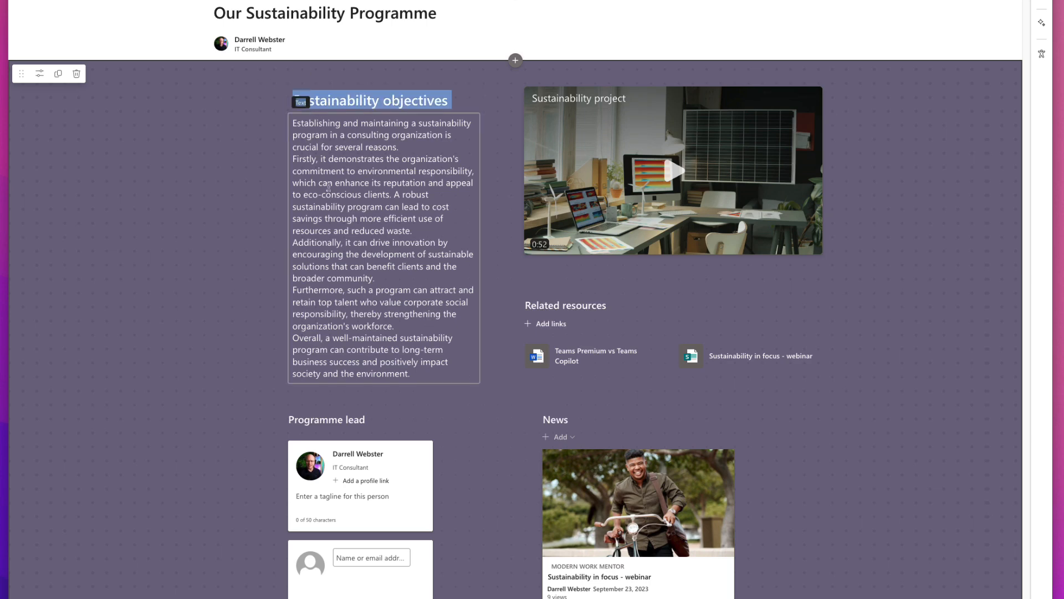
click(402, 101)
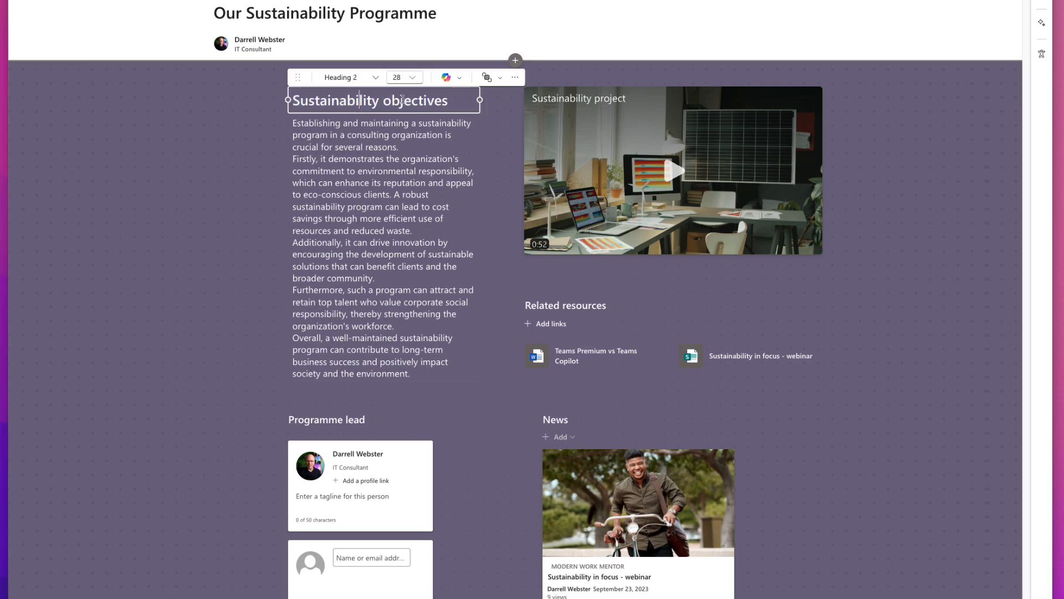
mouse_move(515, 77)
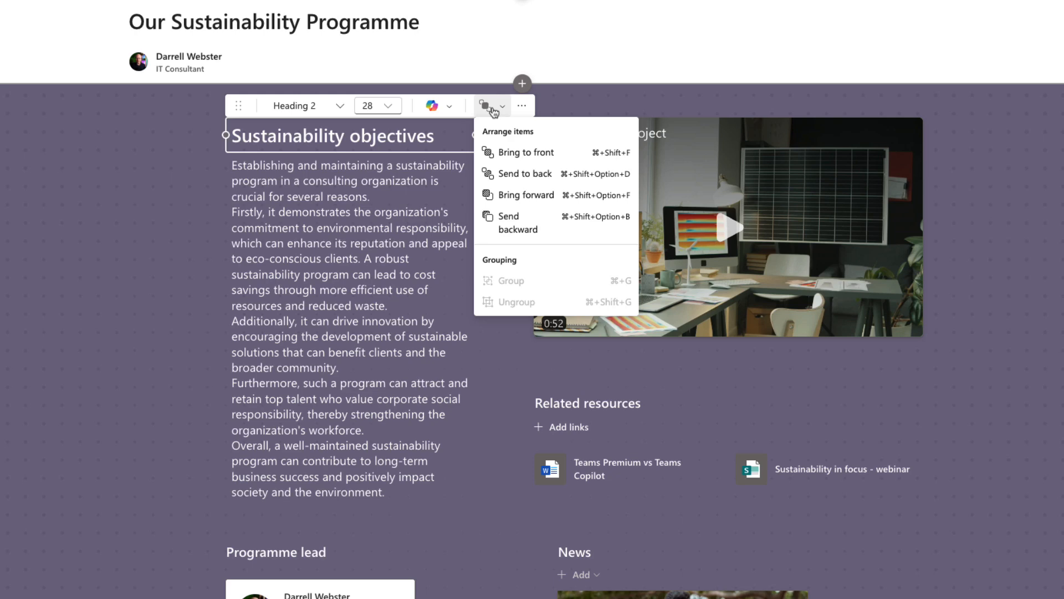
mouse_move(225, 264)
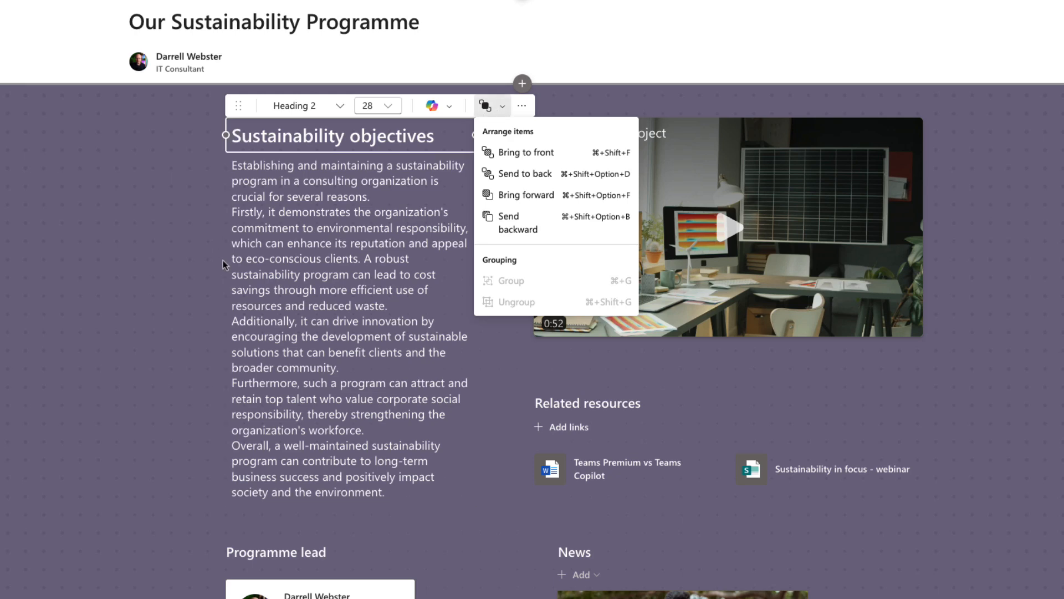